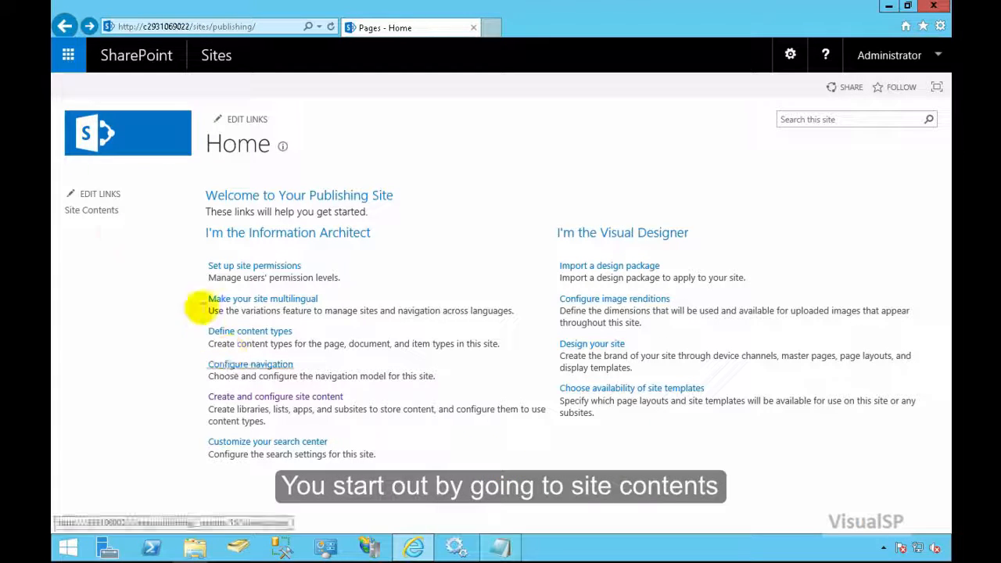
# Step: Start a new subsite from the publishing site's Site Contents page
pyautogui.click(91, 209)
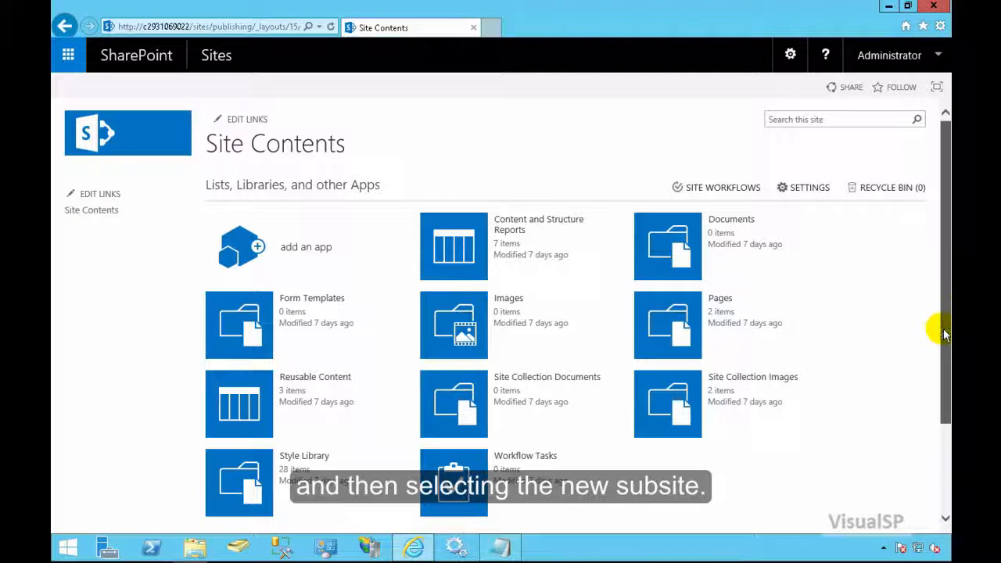
pyautogui.scroll(-3)
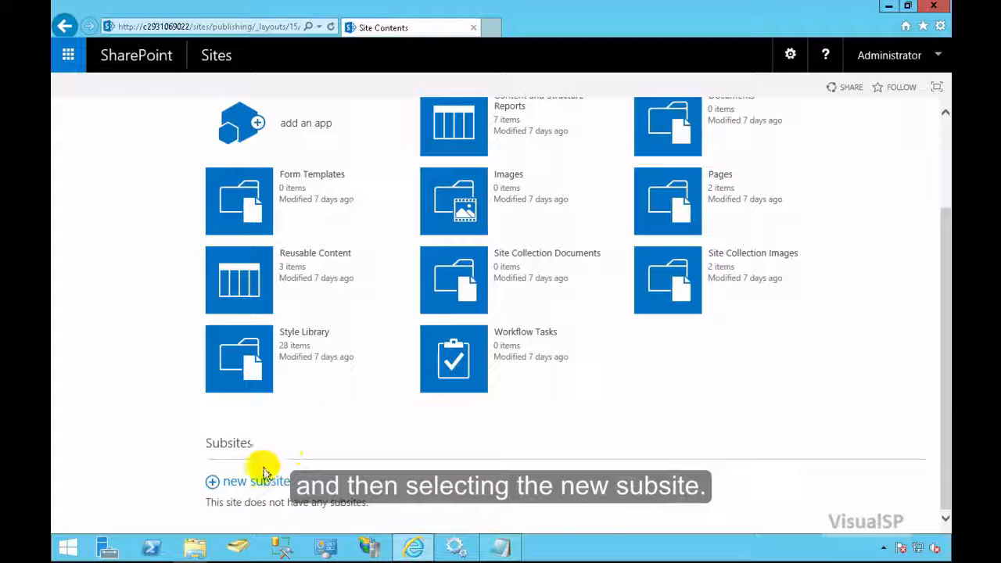
pyautogui.click(250, 482)
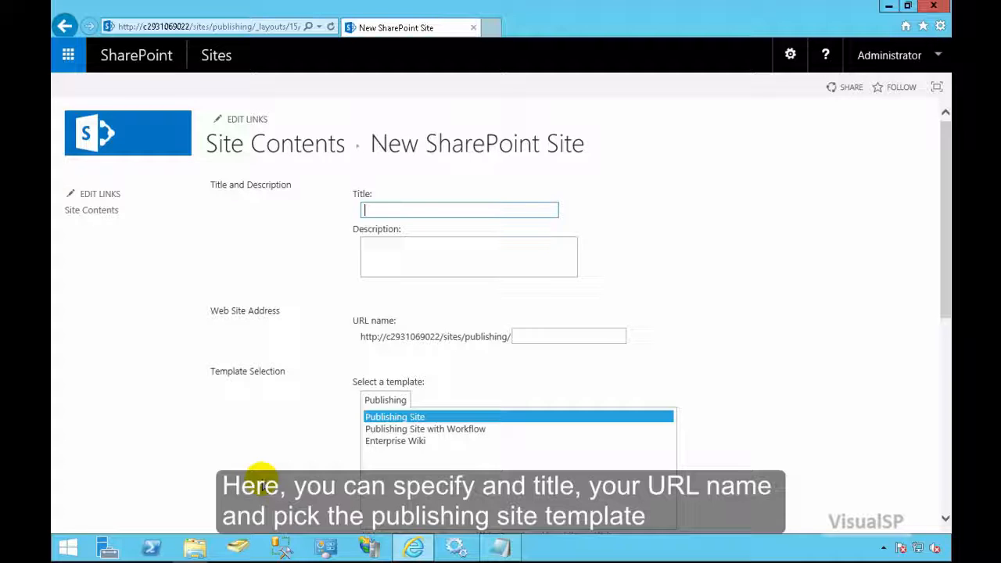
# Step: Create a subsite titled Marketing at URL marketing with the Publishing Site template and same permissions
pyautogui.write('Marketing')
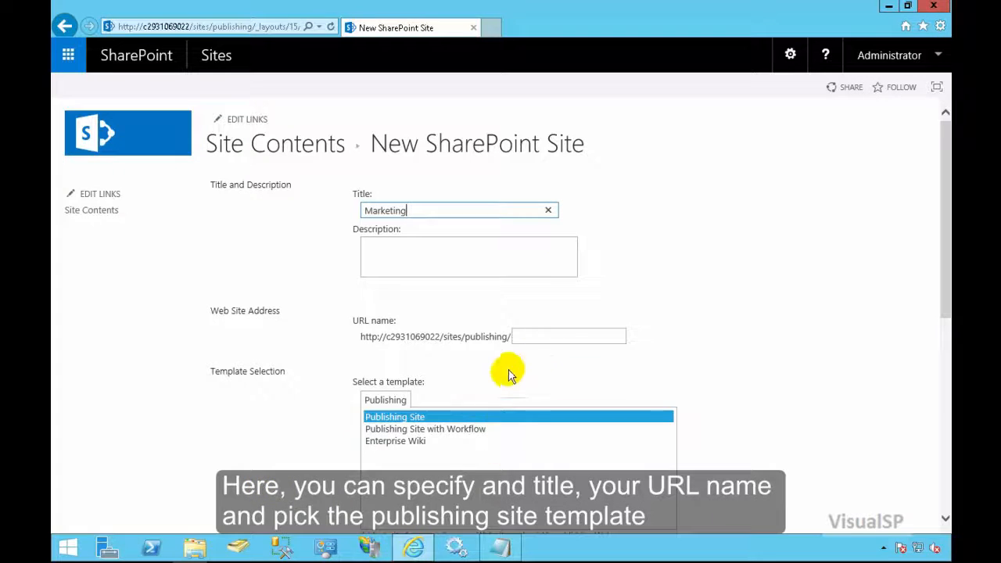
pyautogui.write('marketing')
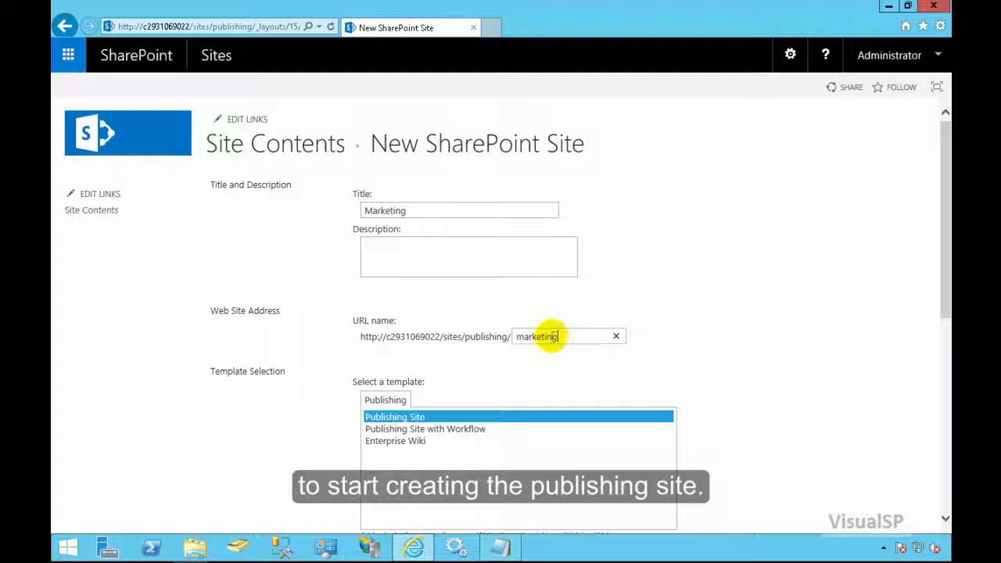
pyautogui.moveTo(879, 384)
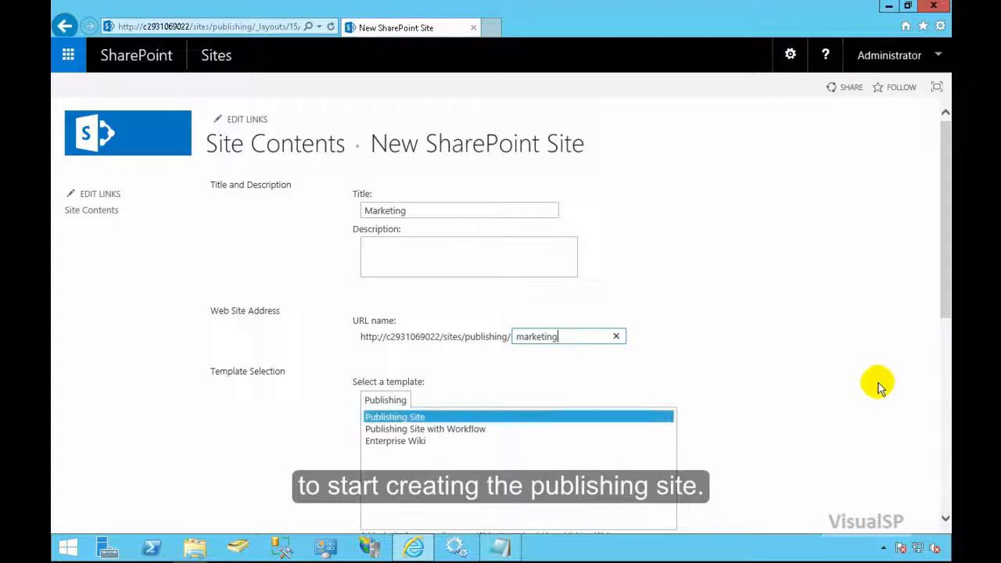
pyautogui.scroll(-3)
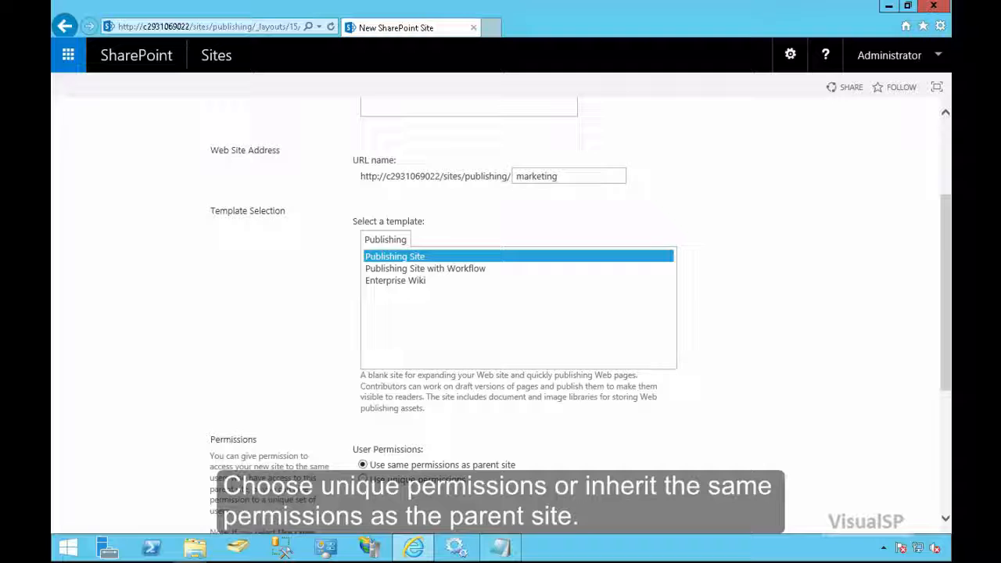
pyautogui.scroll(-3)
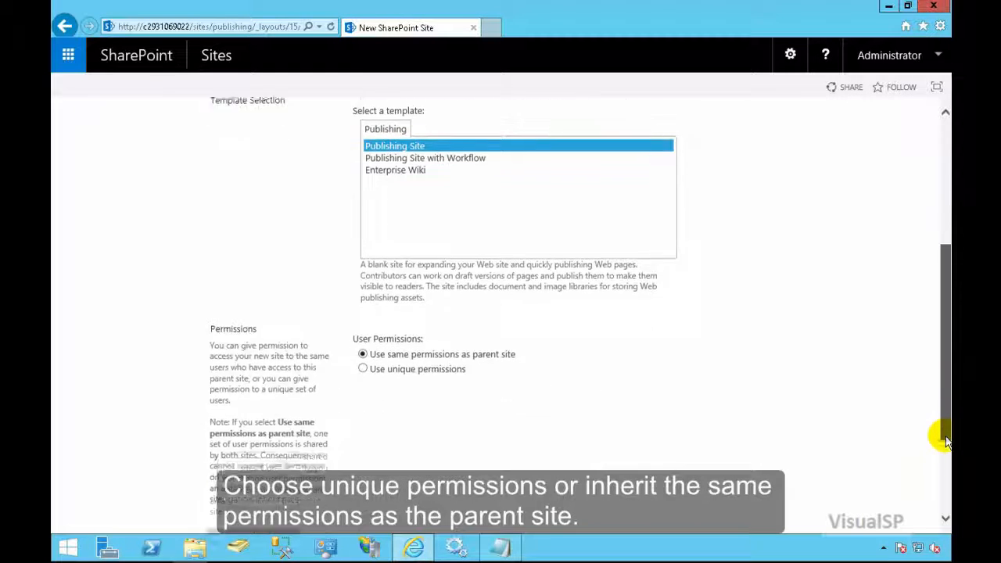
pyautogui.scroll(-3)
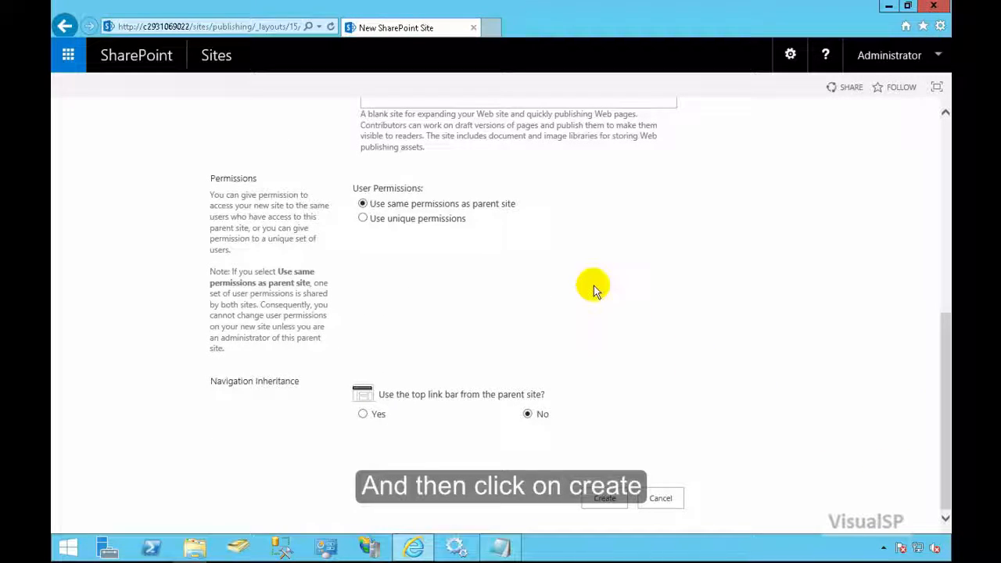
pyautogui.click(603, 497)
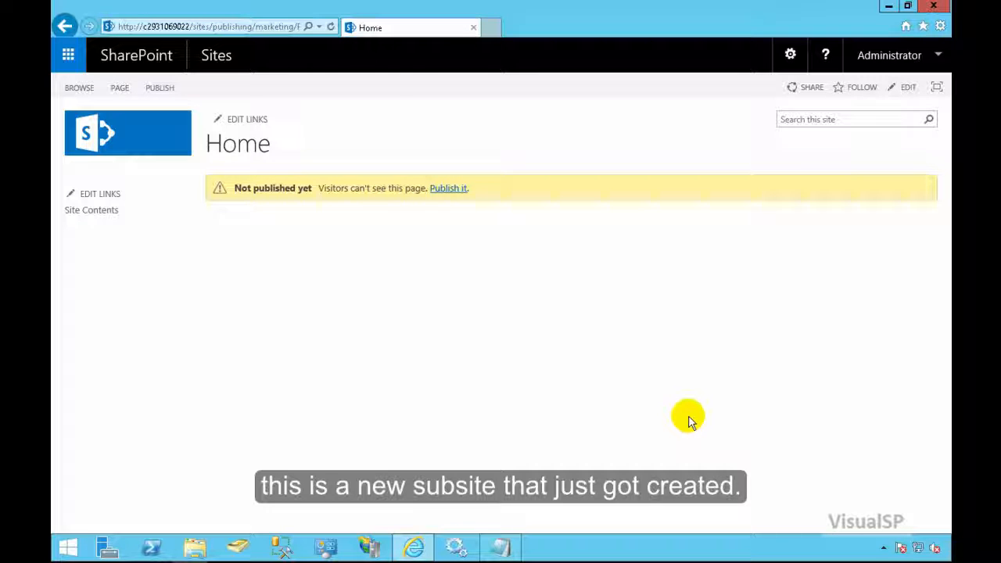
pyautogui.moveTo(502, 306)
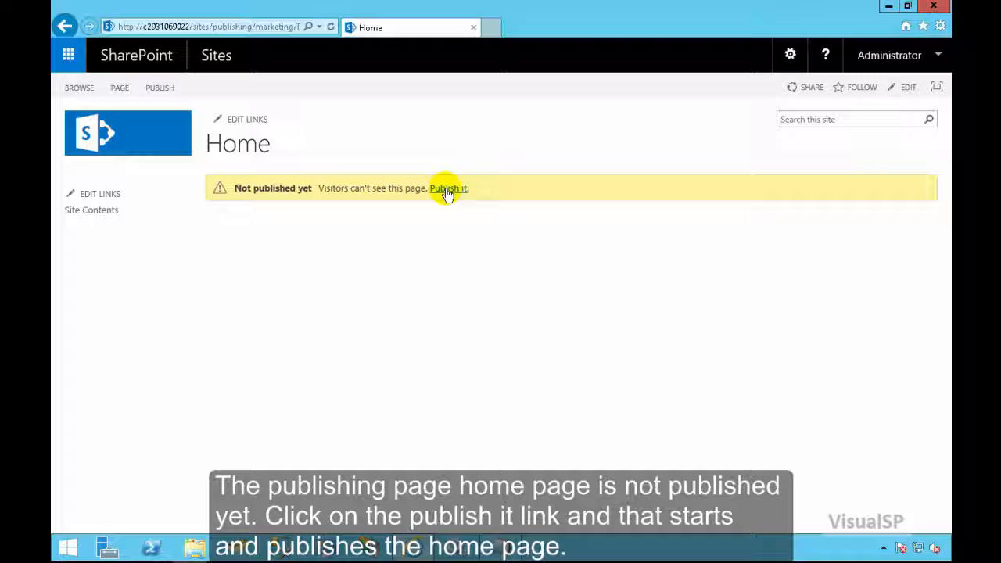
# Step: Publish the Marketing subsite's Home page via the yellow status bar
pyautogui.click(447, 188)
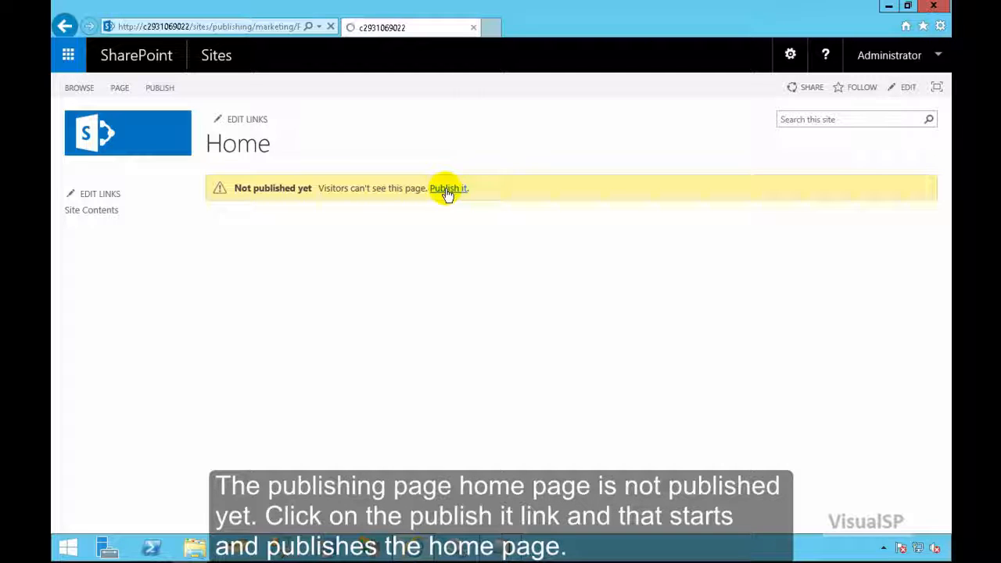
pyautogui.click(448, 188)
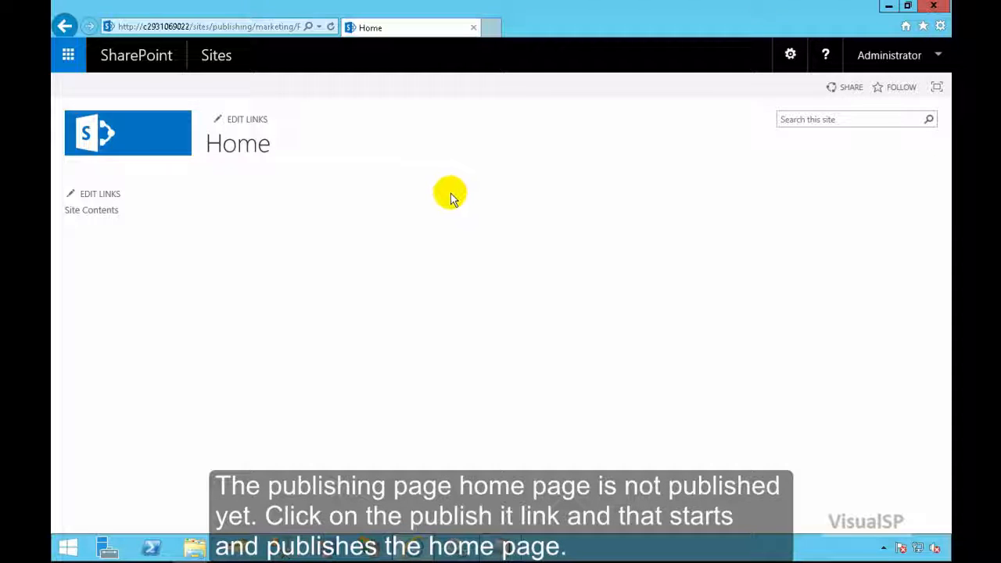
pyautogui.moveTo(736, 431)
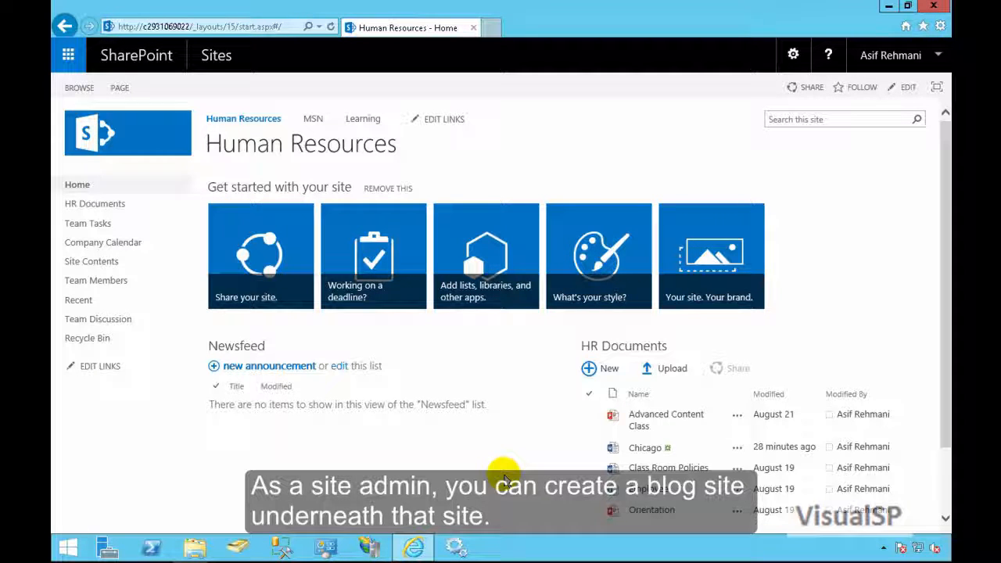
pyautogui.moveTo(91, 261)
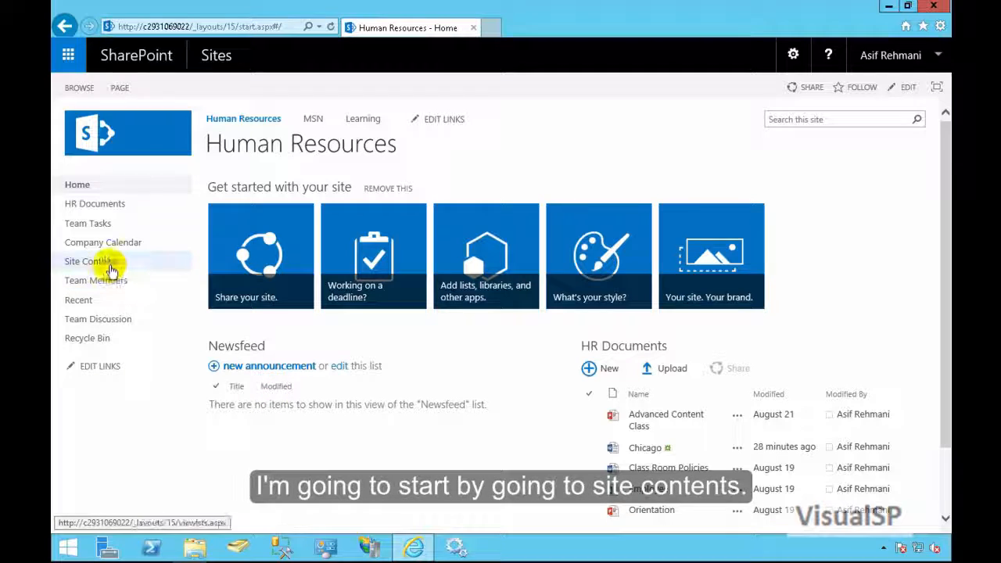
# Step: Start a new subsite from the Human Resources Site Contents page
pyautogui.click(90, 261)
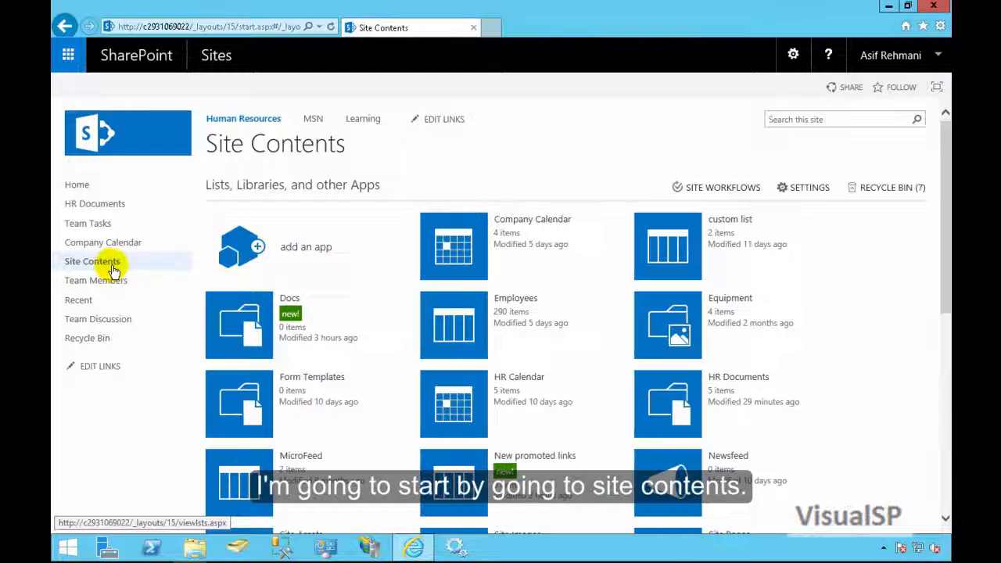
pyautogui.scroll(-3)
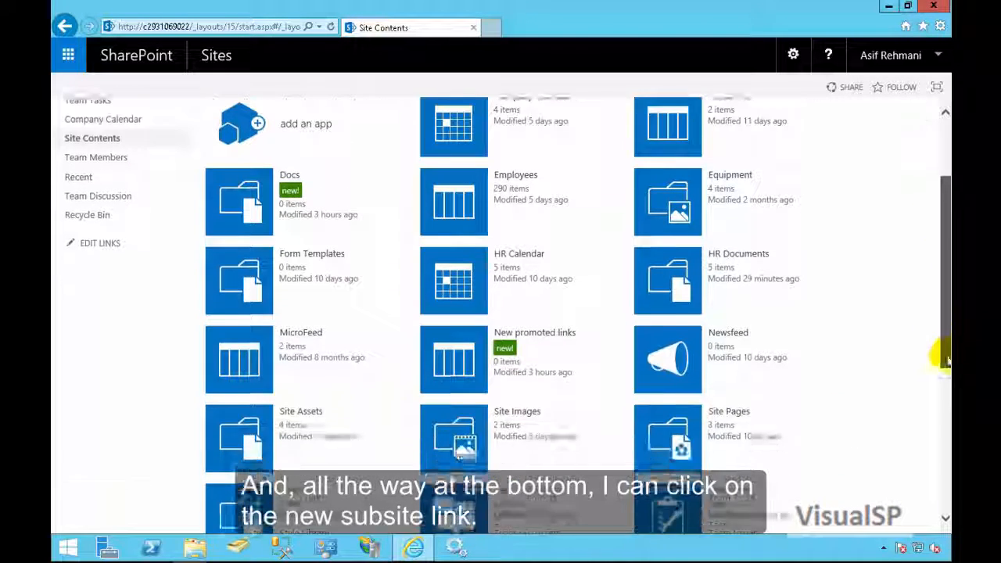
pyautogui.scroll(-3)
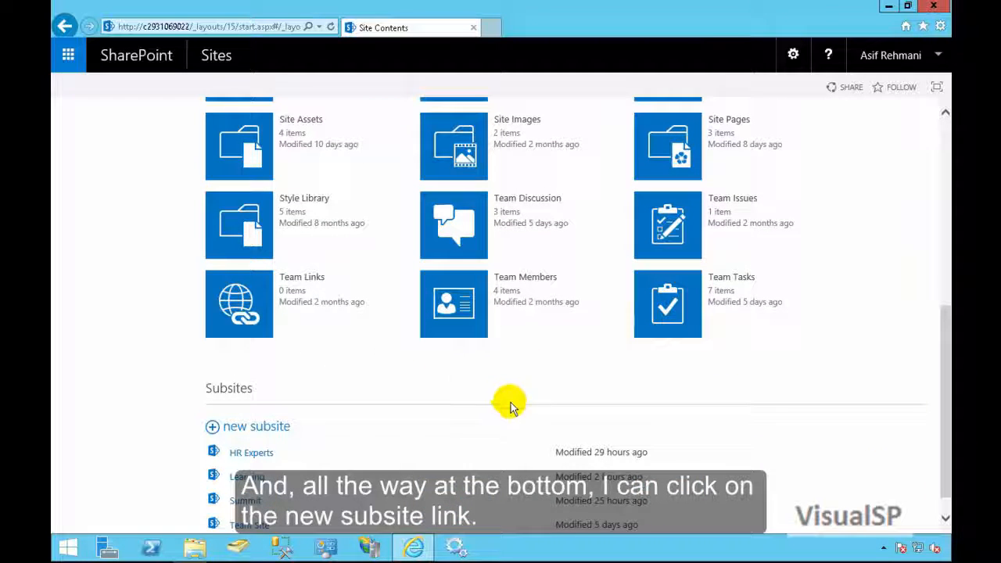
pyautogui.click(258, 426)
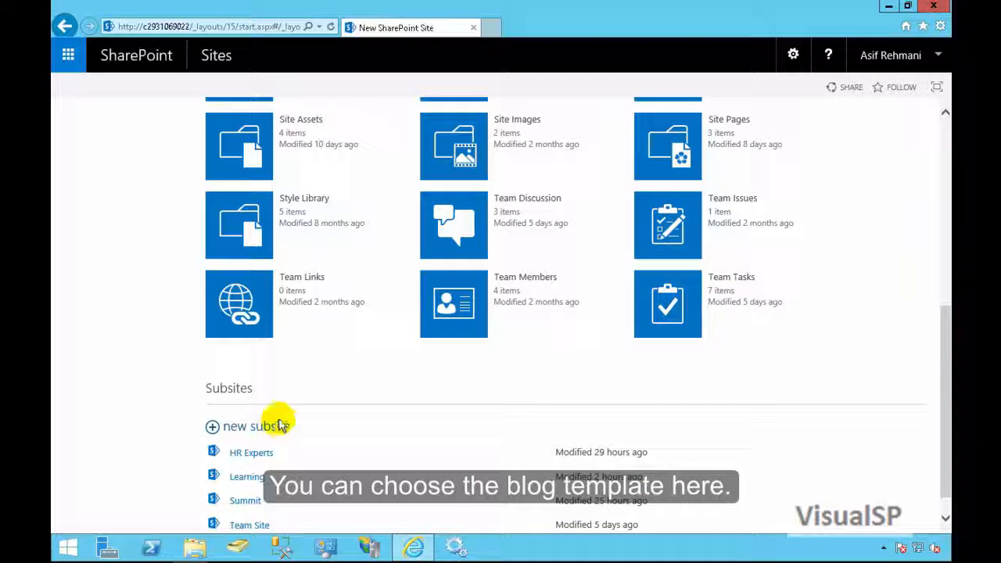
pyautogui.click(242, 427)
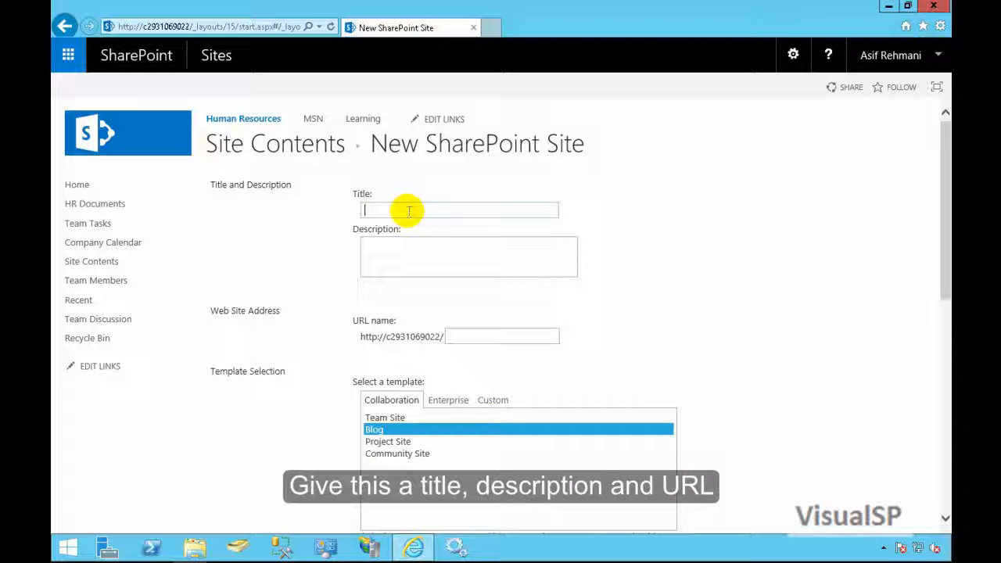
# Step: Create a subsite titled HR Blog at URL hrblog with an HR news description and the Blog template
pyautogui.write('HR Blog')
pyautogui.click(469, 257)
pyautogui.write('News and information from HR department')
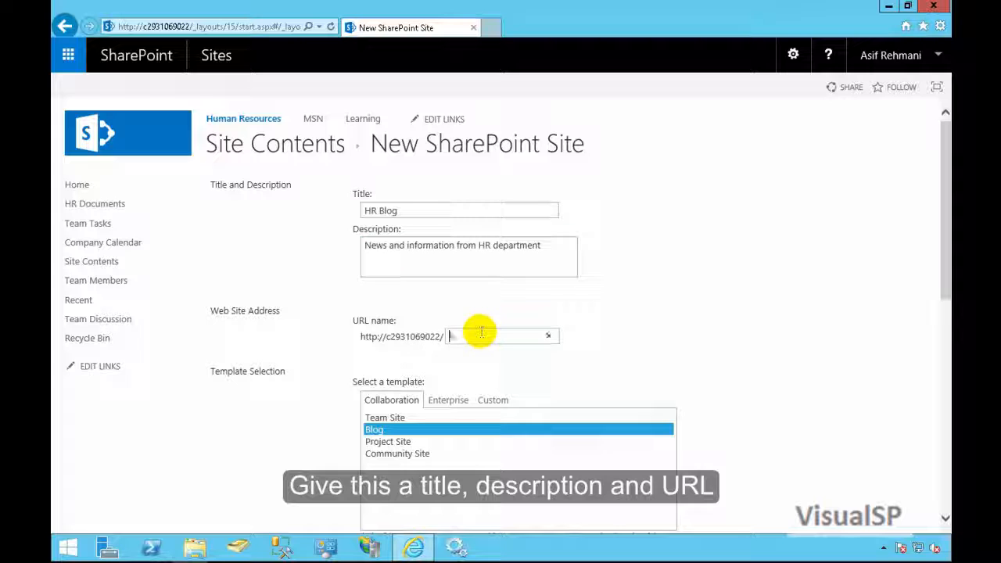
pyautogui.write('hrblog')
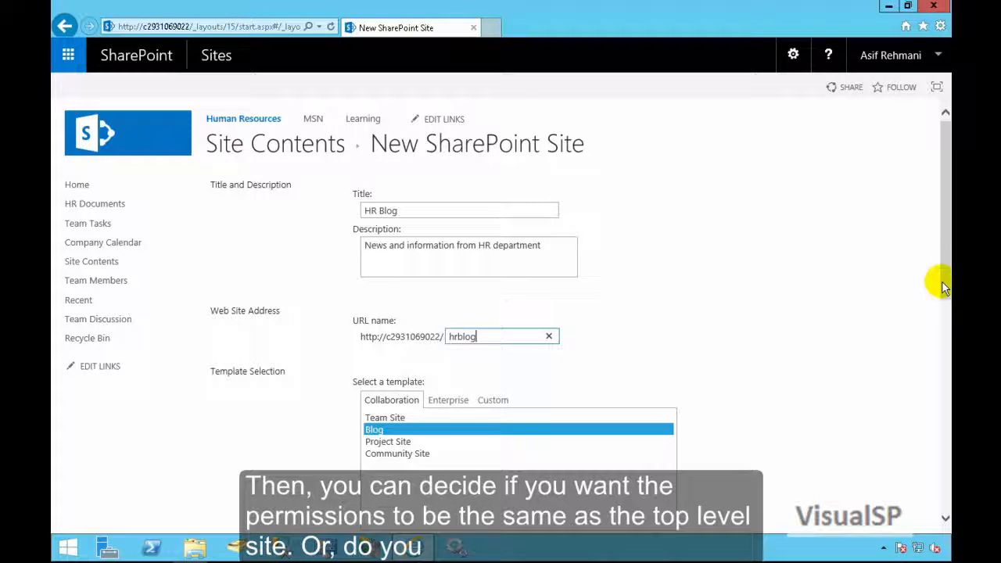
pyautogui.scroll(-3)
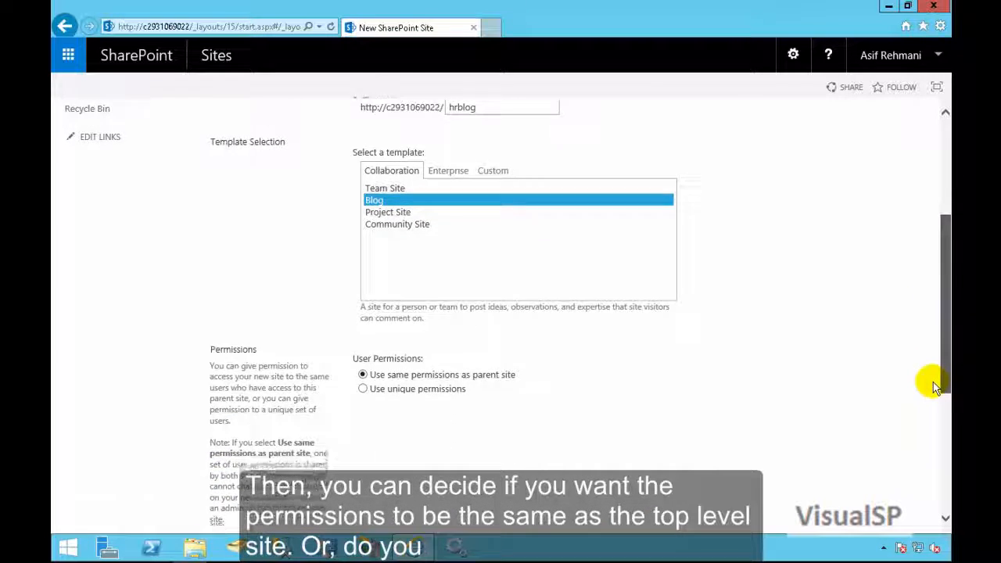
pyautogui.scroll(-3)
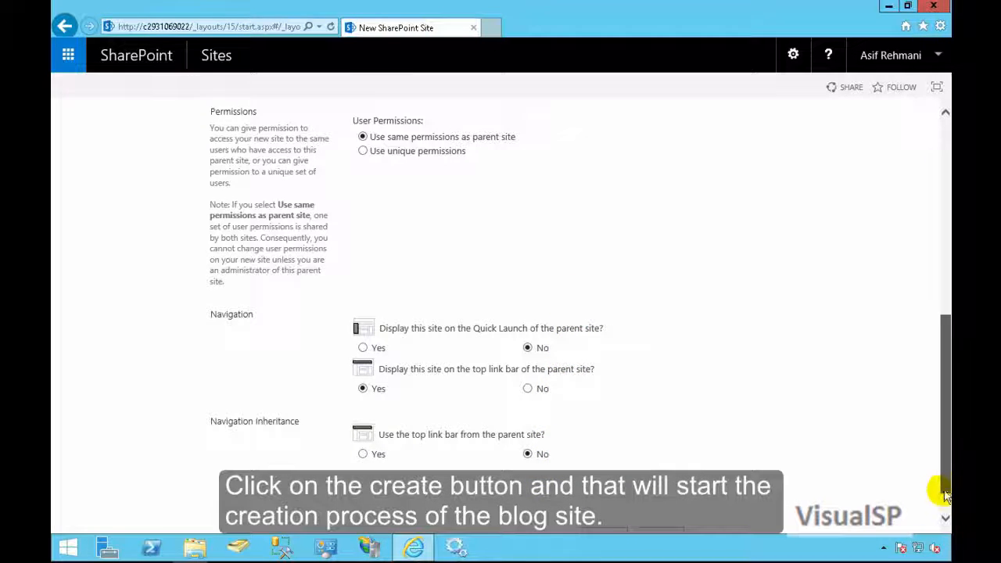
pyautogui.scroll(-3)
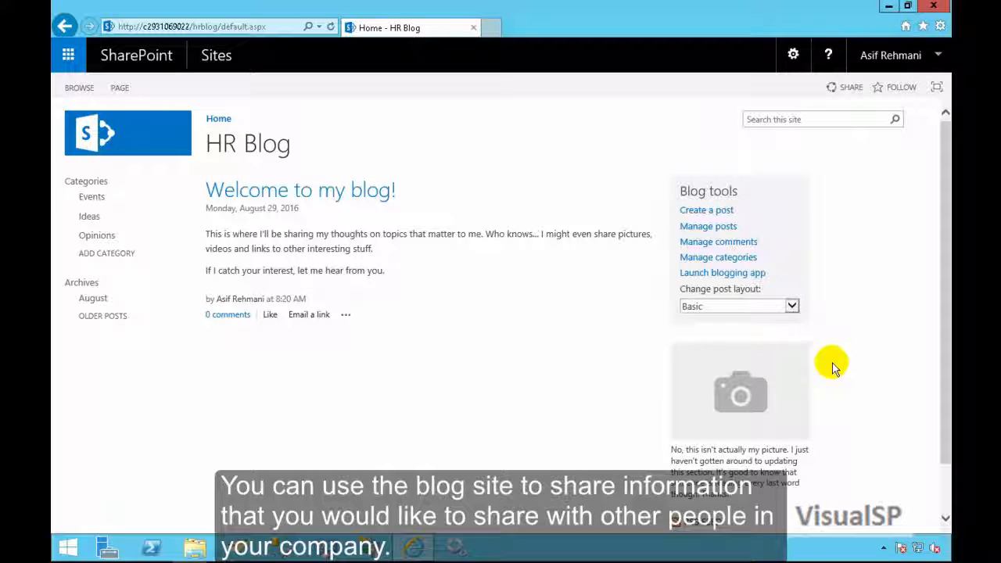
pyautogui.moveTo(716, 264)
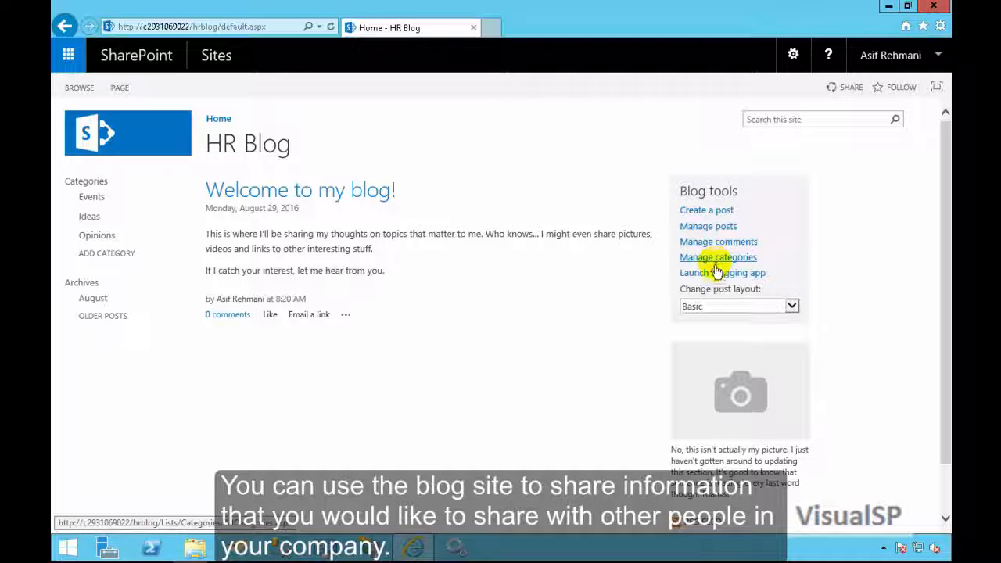
pyautogui.moveTo(555, 401)
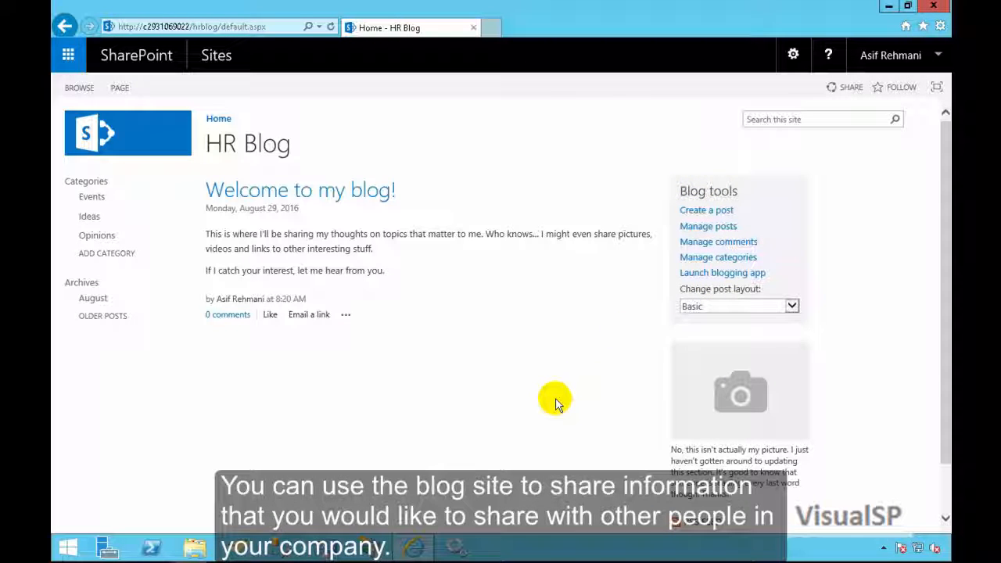